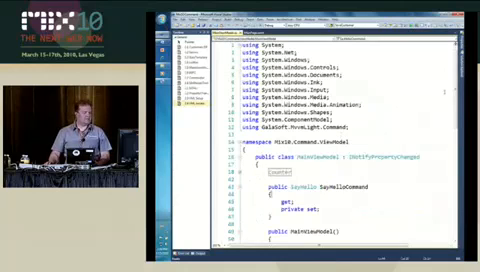
scroll("down", 3)
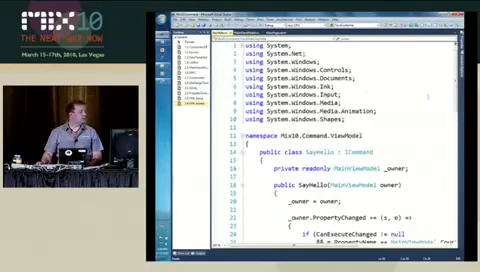
scroll("down", 3)
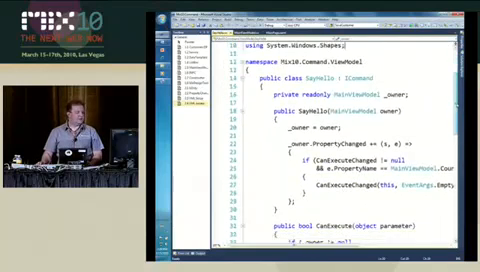
scroll("down", 3)
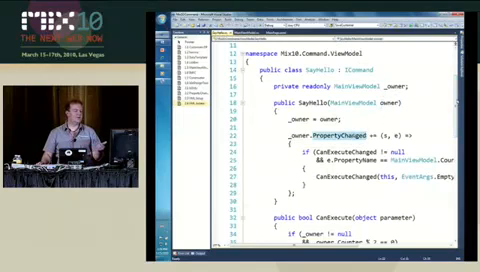
scroll("down", 3)
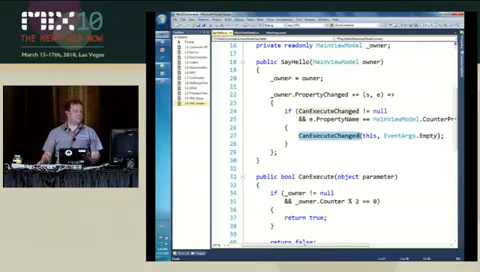
scroll("down", 3)
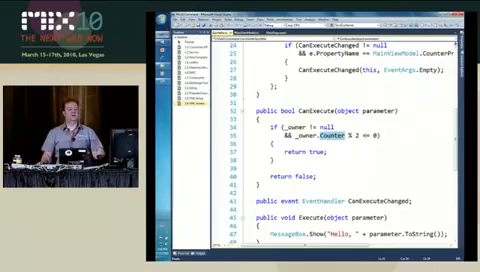
scroll("down", 3)
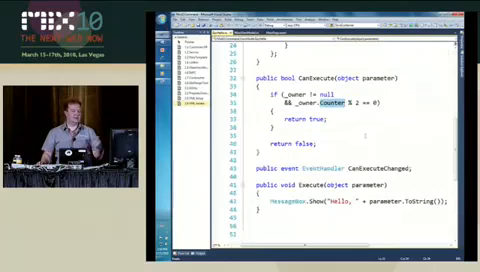
scroll("down", 3)
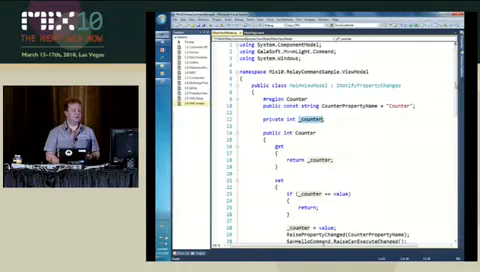
scroll("down", 3)
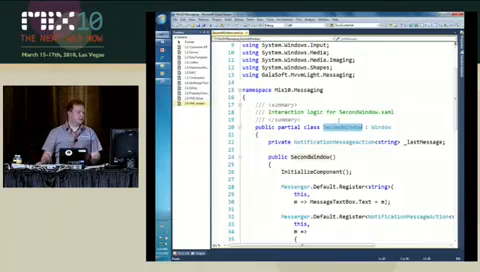
scroll("down", 3)
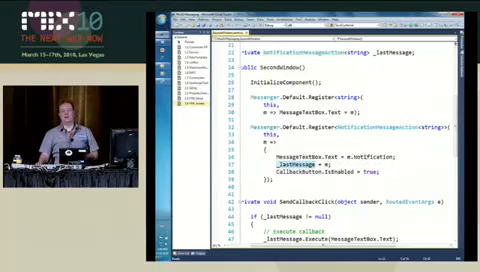
scroll("down", 3)
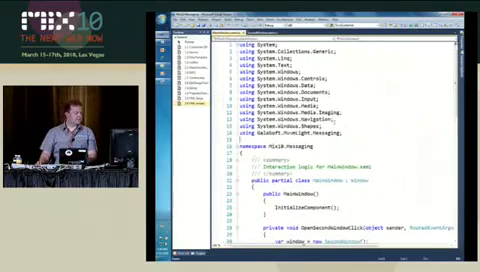
scroll("down", 3)
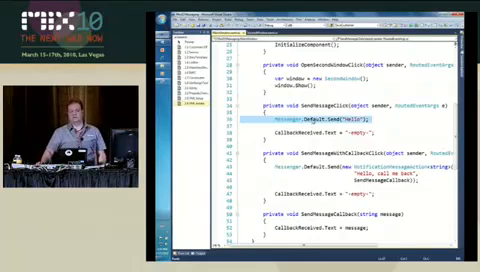
scroll("down", 3)
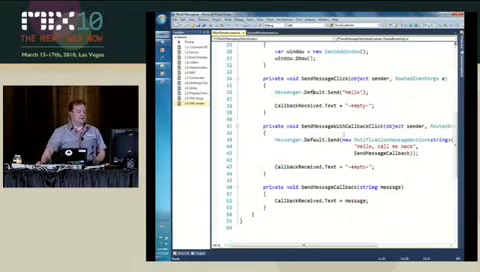
scroll("down", 3)
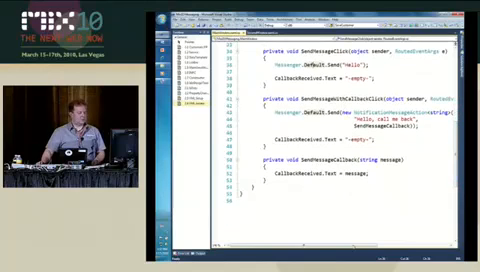